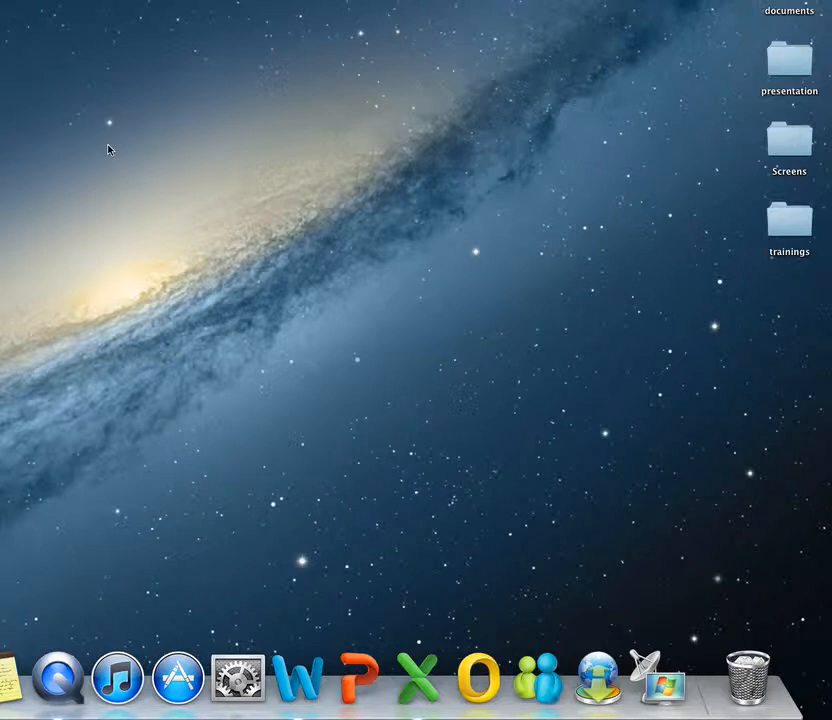
{"action": "mouse_move", "coordinate": [740, 92]}
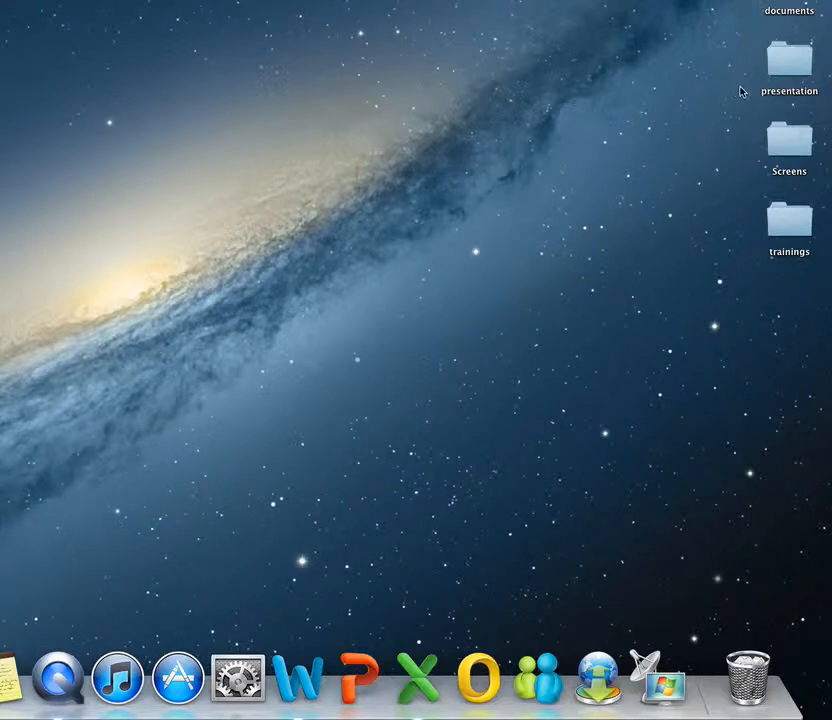
{"action": "mouse_move", "coordinate": [540, 144]}
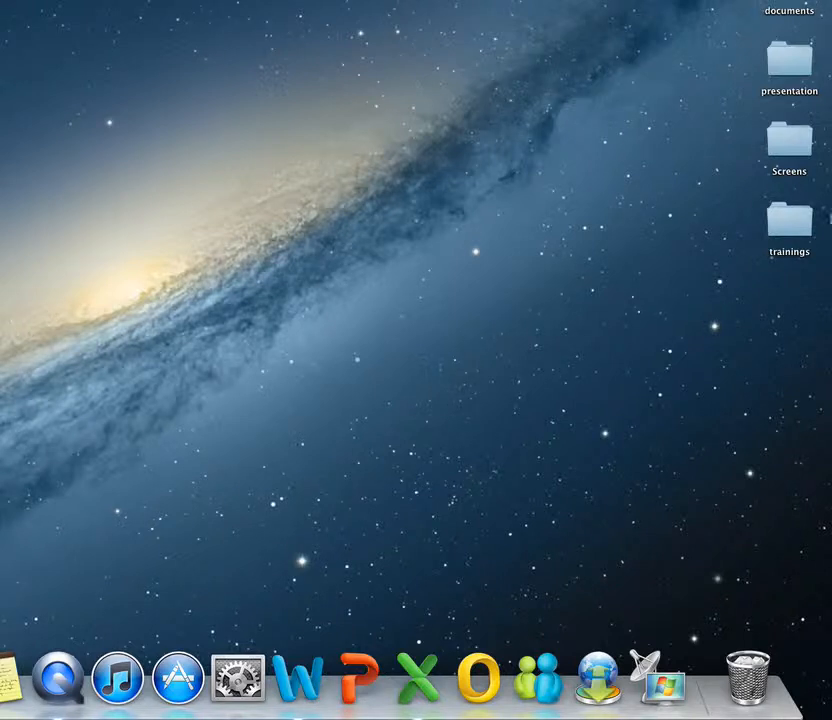
{"action": "mouse_move", "coordinate": [628, 116]}
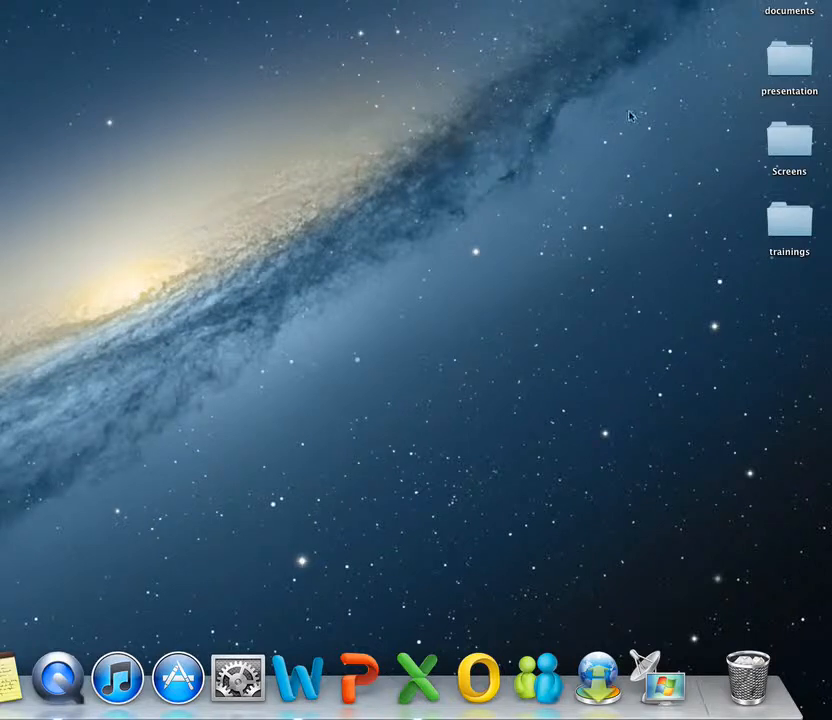
{"action": "mouse_move", "coordinate": [788, 68]}
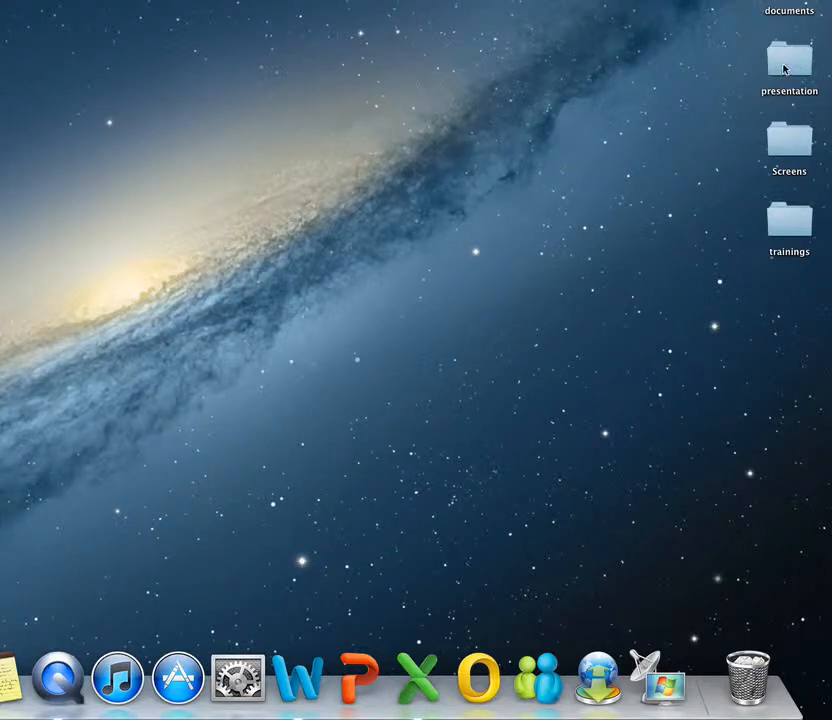
Add the presentation folder from the desktop to the Dock beside the Trash
{"action": "left_click_drag", "start_coordinate": [788, 60], "coordinate": [688, 584]}
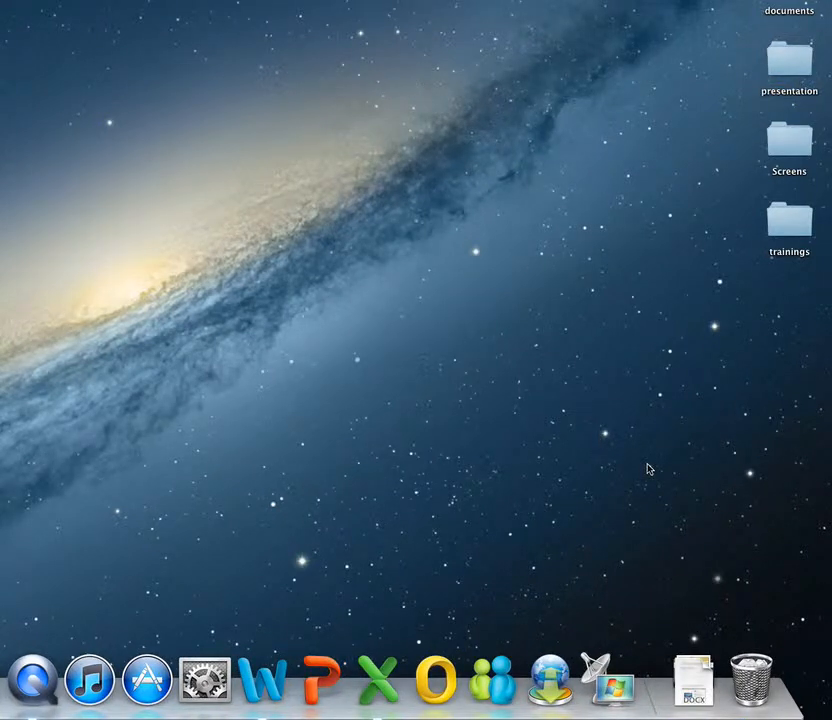
{"action": "mouse_move", "coordinate": [690, 670]}
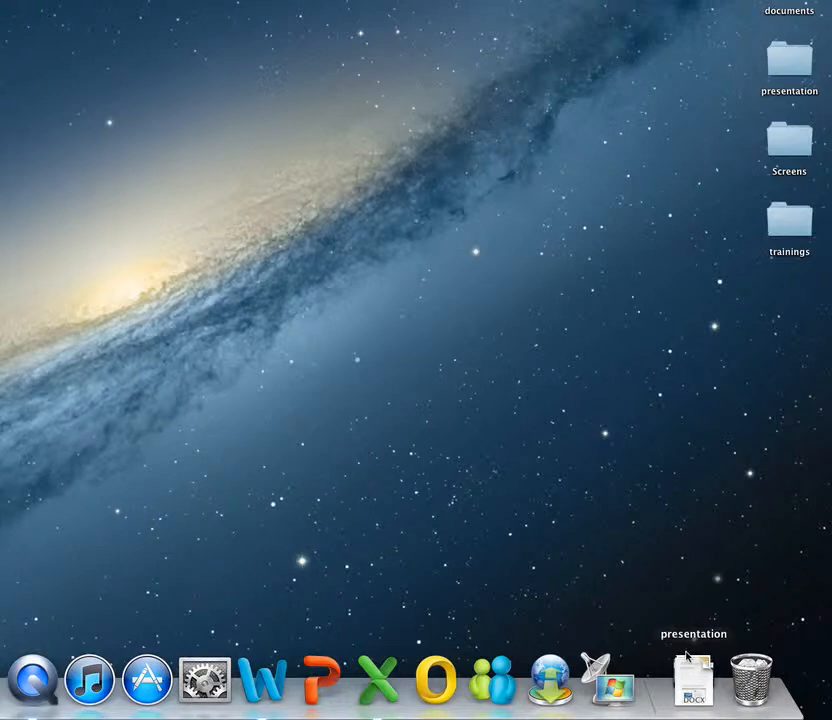
{"action": "mouse_move", "coordinate": [690, 678]}
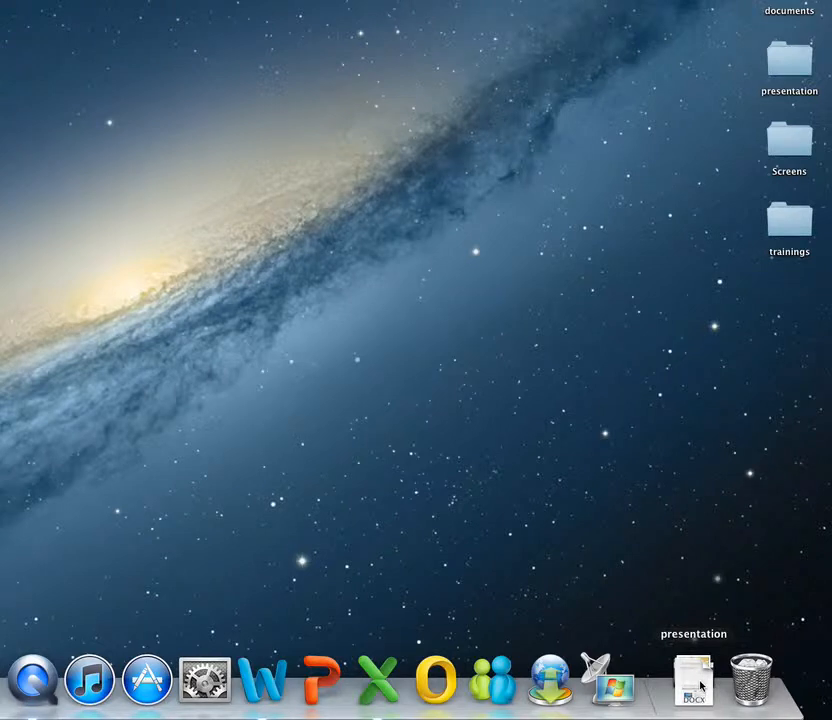
Show the presentation Dock item as a plain Folder icon instead of a Stack
{"action": "right_click", "coordinate": [688, 690]}
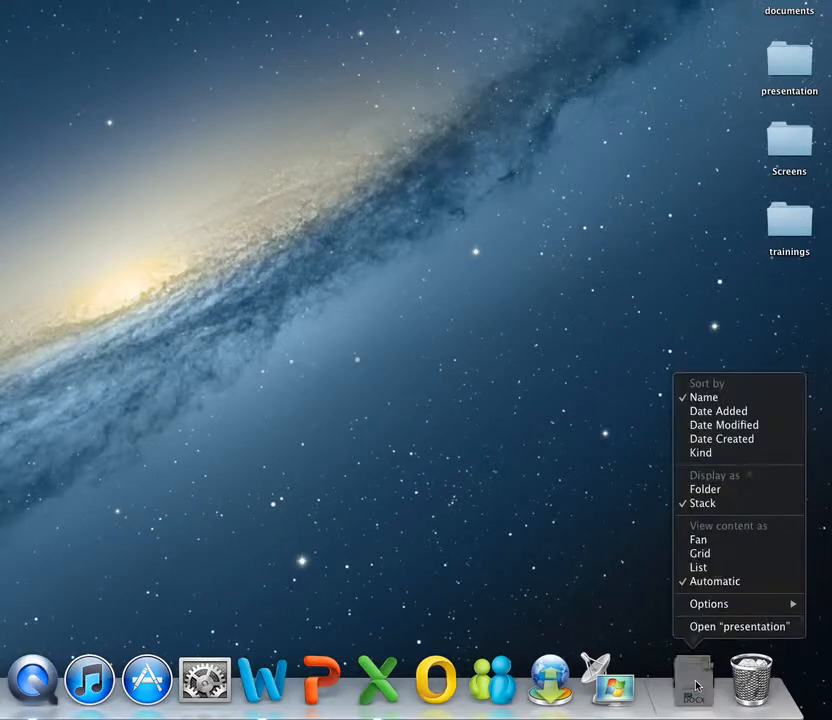
{"action": "mouse_move", "coordinate": [704, 504]}
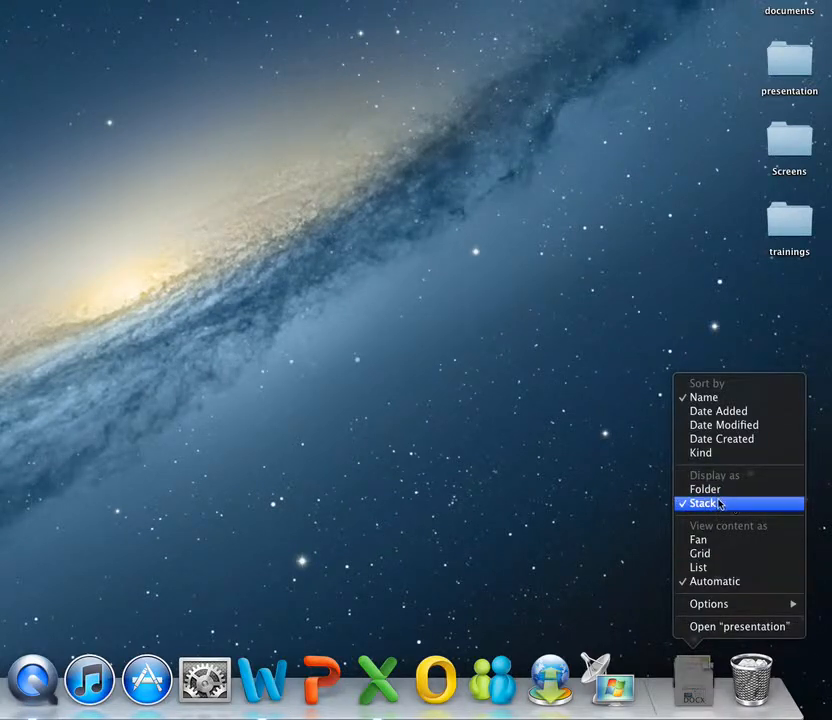
{"action": "mouse_move", "coordinate": [720, 488]}
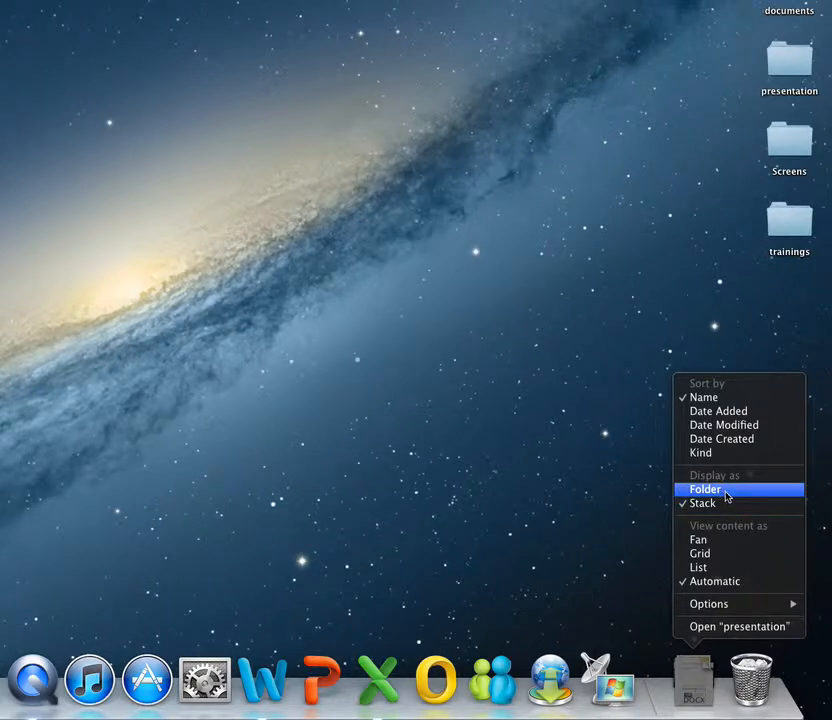
{"action": "left_click", "coordinate": [704, 488]}
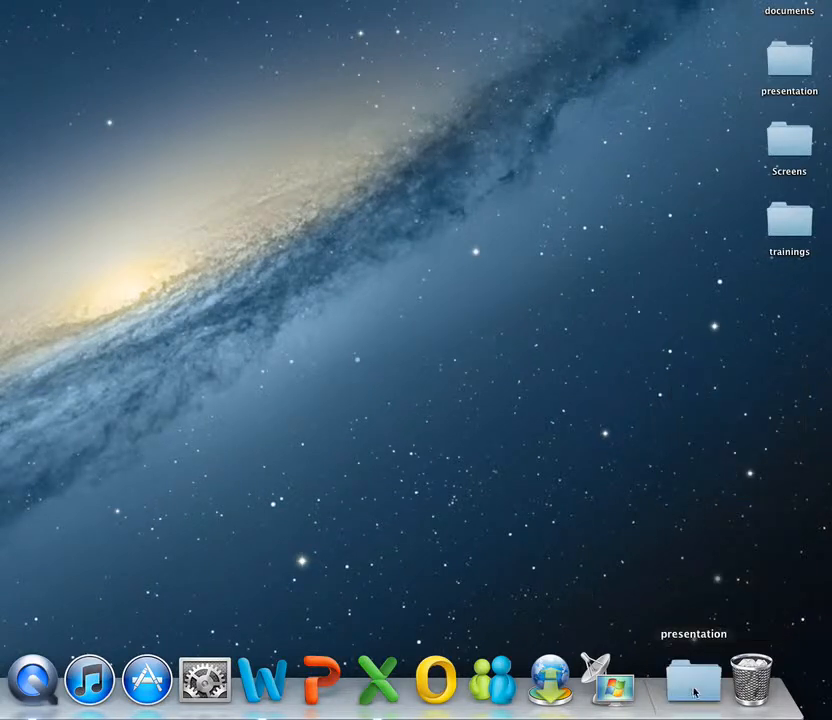
{"action": "mouse_move", "coordinate": [670, 536]}
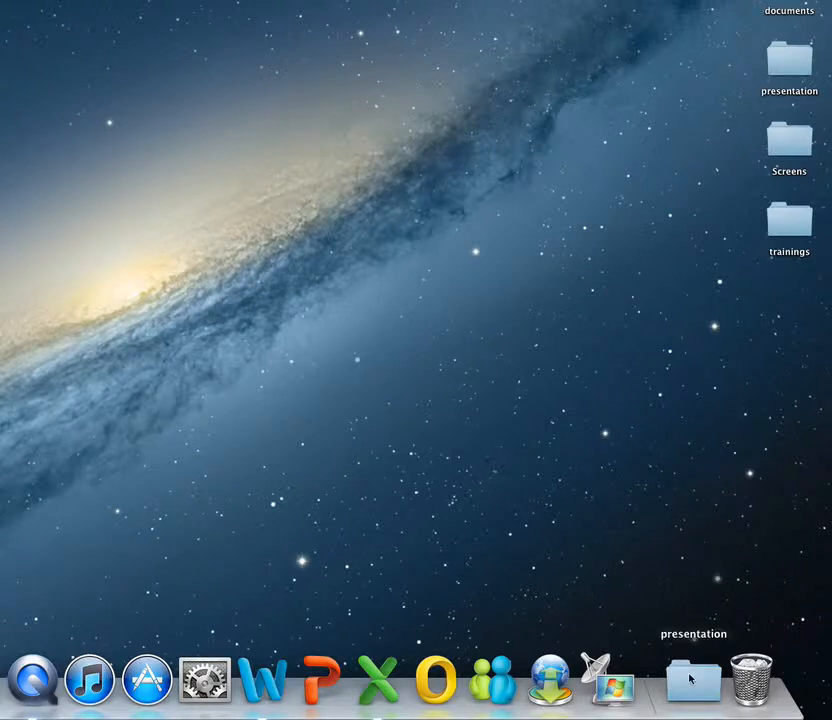
Set the Dock folder's contents view to Fan and close the Screens folder window
{"action": "right_click", "coordinate": [692, 690]}
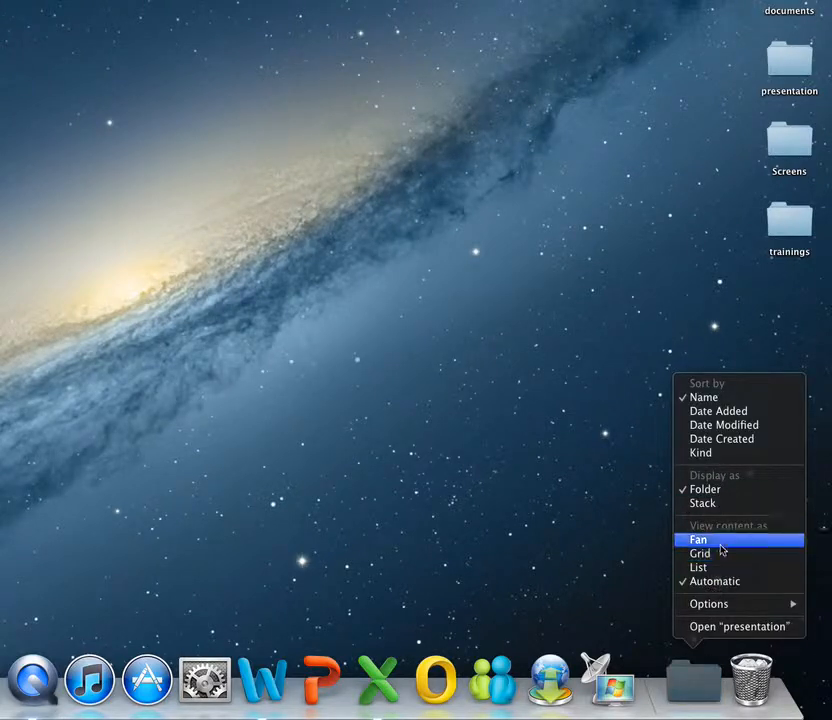
{"action": "mouse_move", "coordinate": [728, 544]}
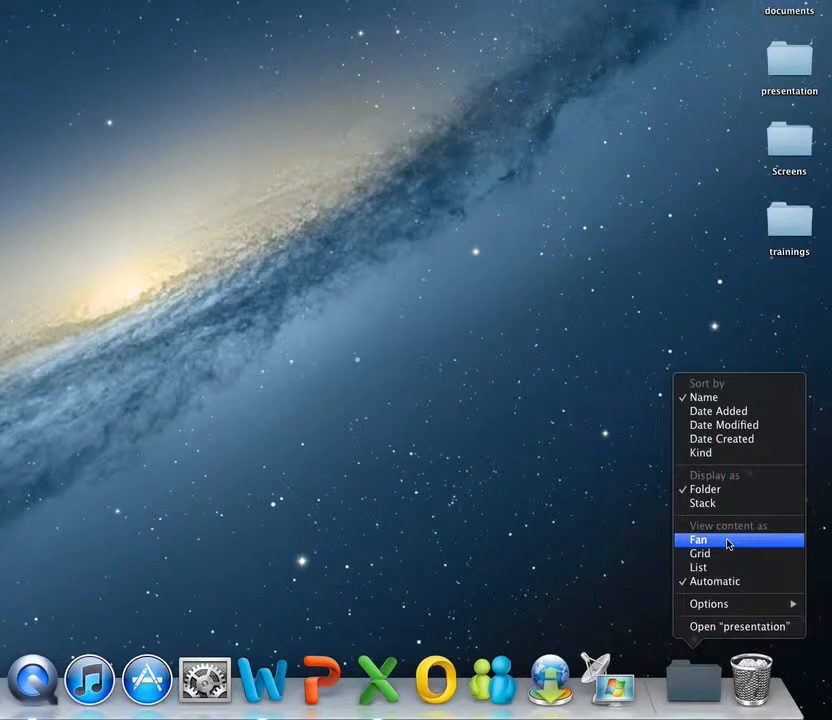
{"action": "mouse_move", "coordinate": [688, 690]}
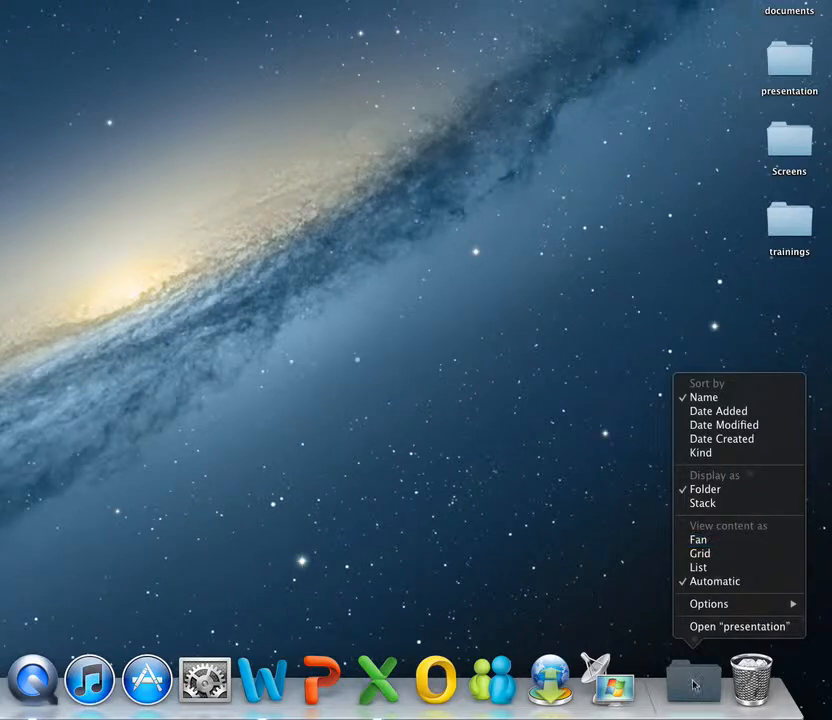
{"action": "mouse_move", "coordinate": [698, 568]}
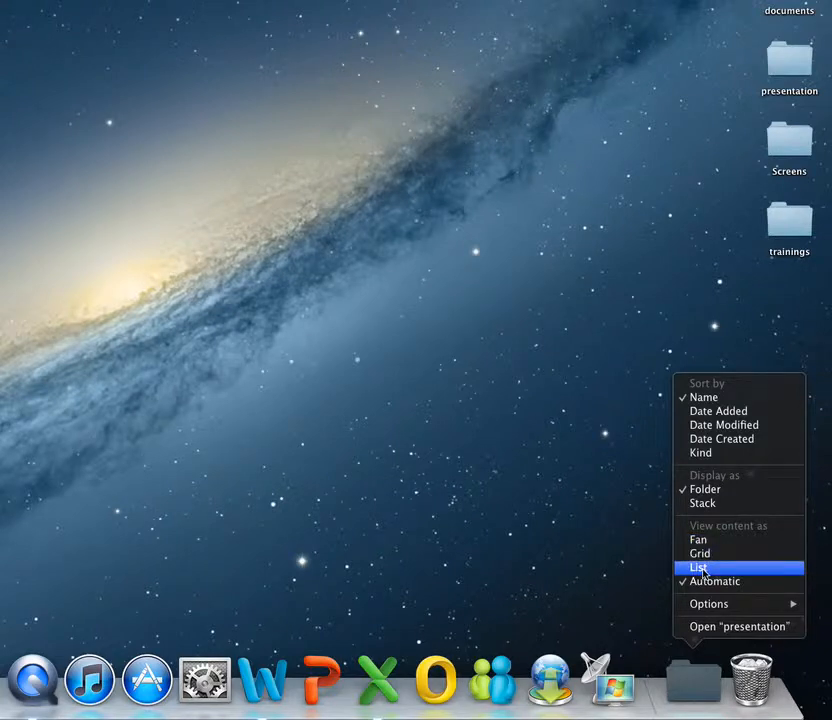
{"action": "mouse_move", "coordinate": [696, 540]}
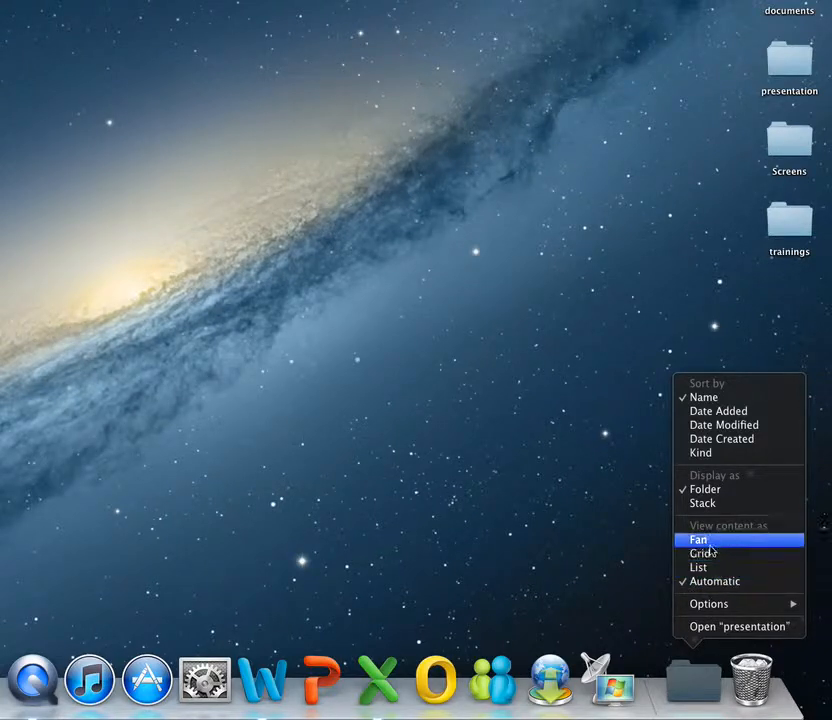
{"action": "mouse_move", "coordinate": [716, 552]}
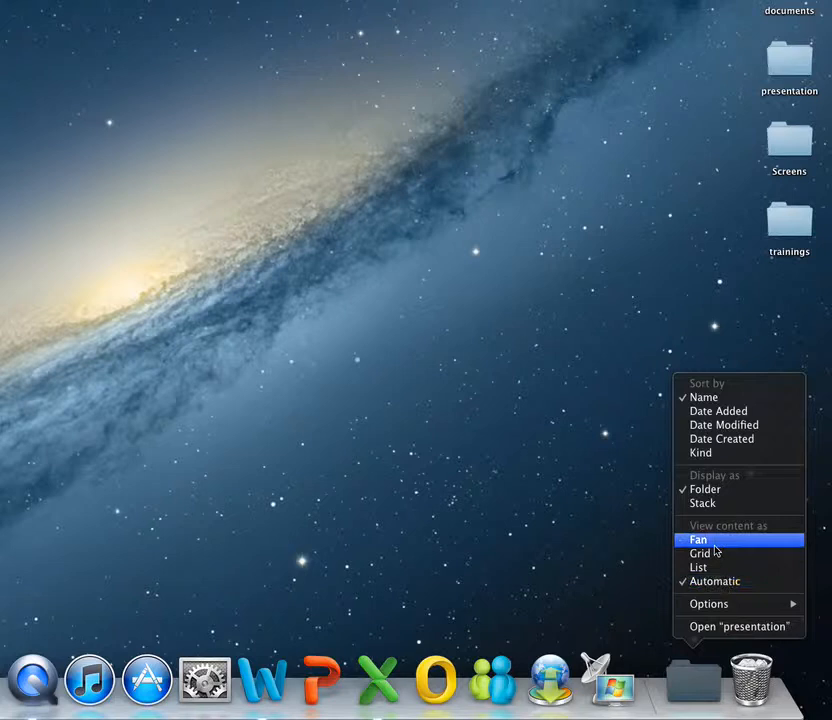
{"action": "left_click", "coordinate": [696, 540]}
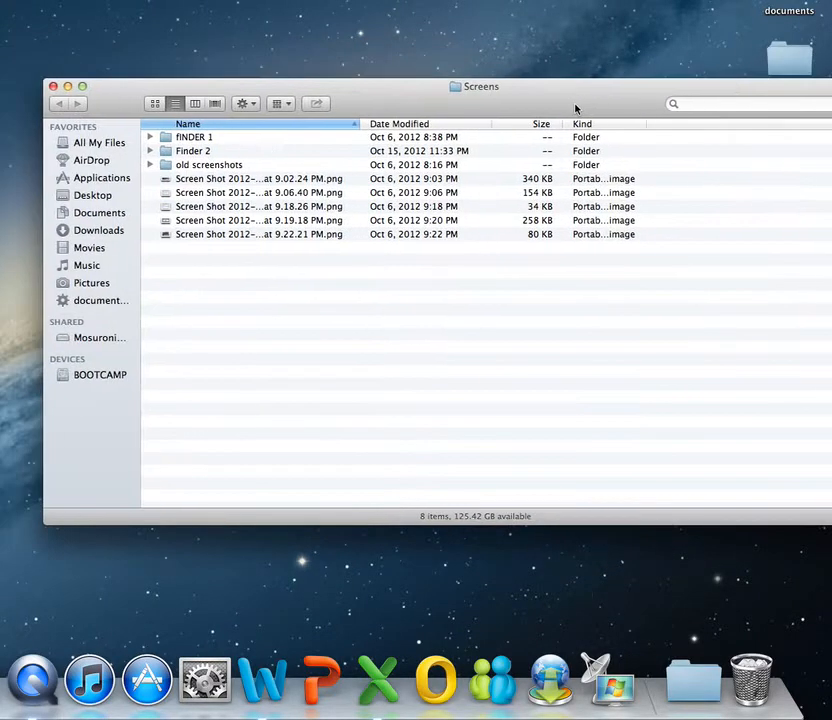
{"action": "left_click", "coordinate": [58, 90]}
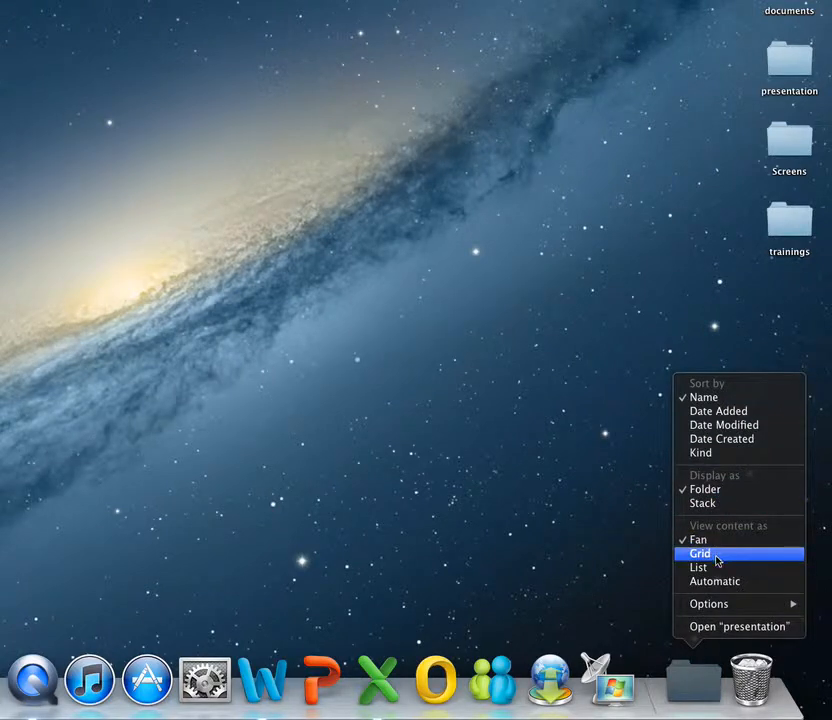
Set the Dock folder's contents view to Grid and briefly view its files in a Finder window
{"action": "left_click", "coordinate": [696, 552]}
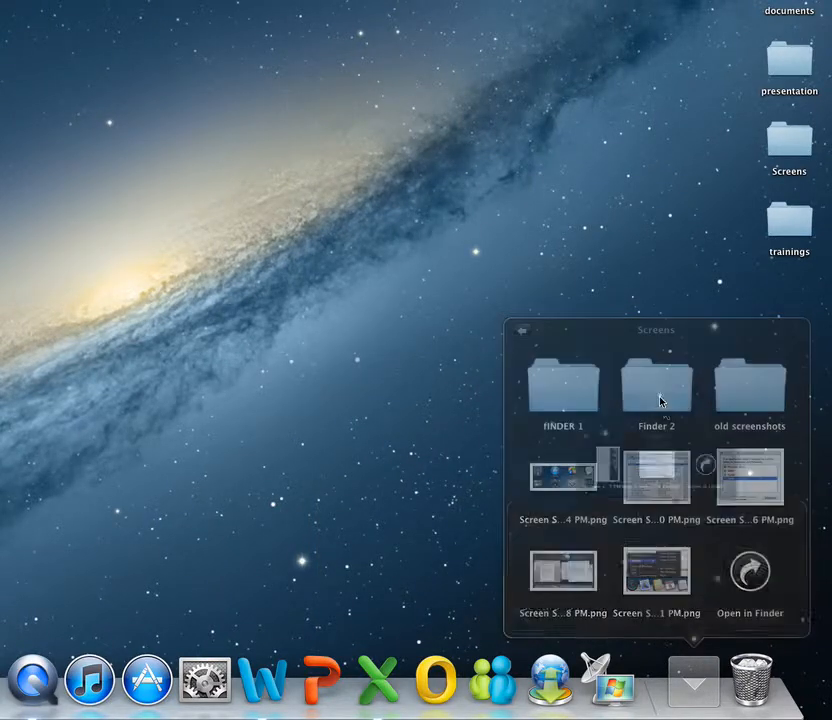
{"action": "mouse_move", "coordinate": [694, 384]}
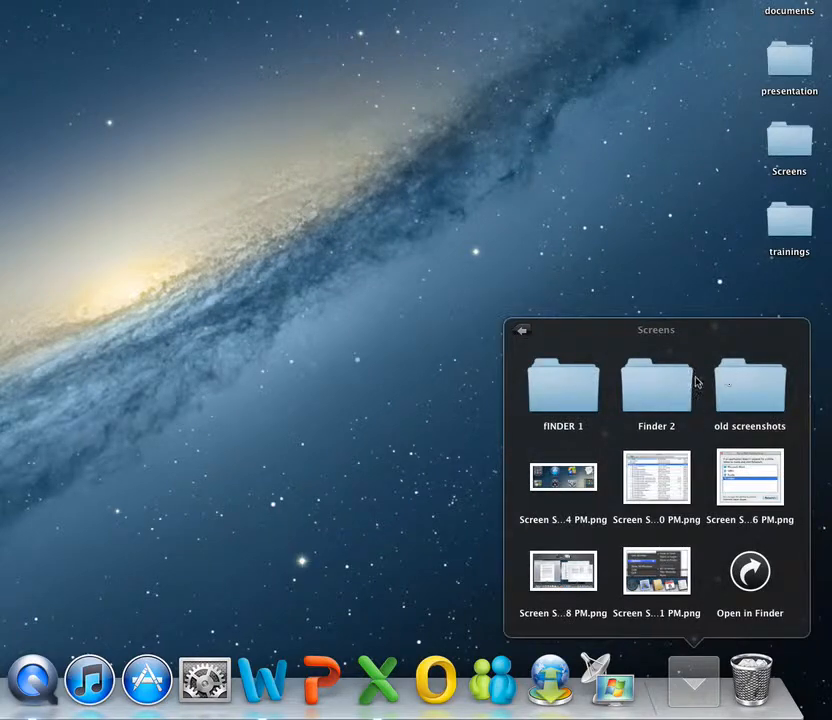
{"action": "mouse_move", "coordinate": [658, 392]}
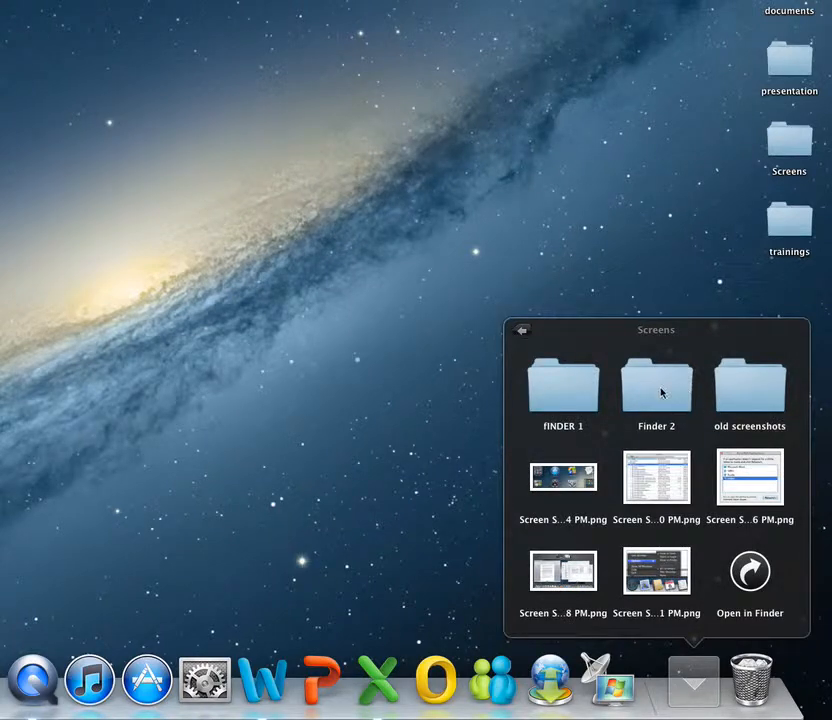
{"action": "left_click", "coordinate": [750, 568]}
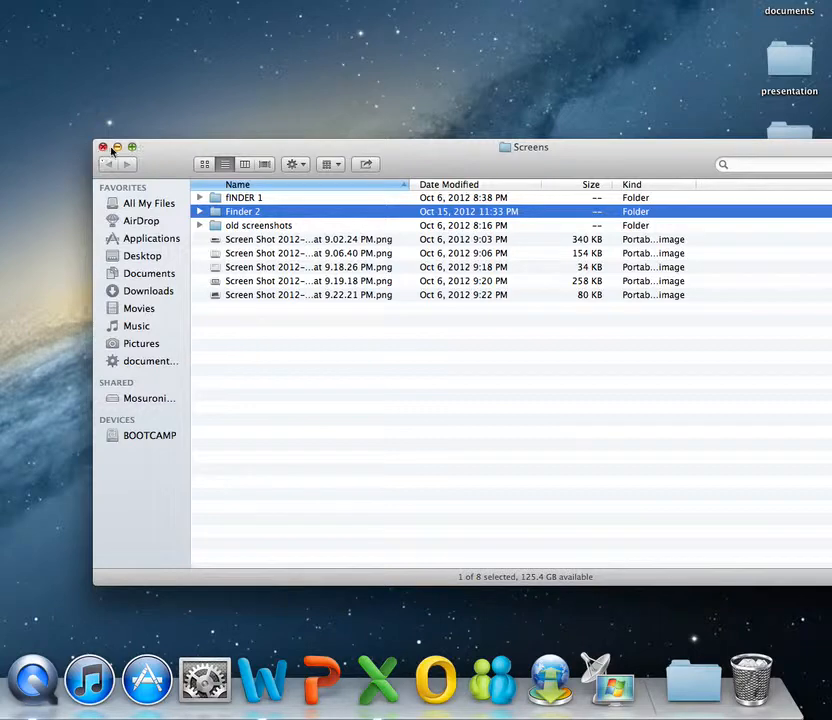
{"action": "left_click", "coordinate": [104, 148]}
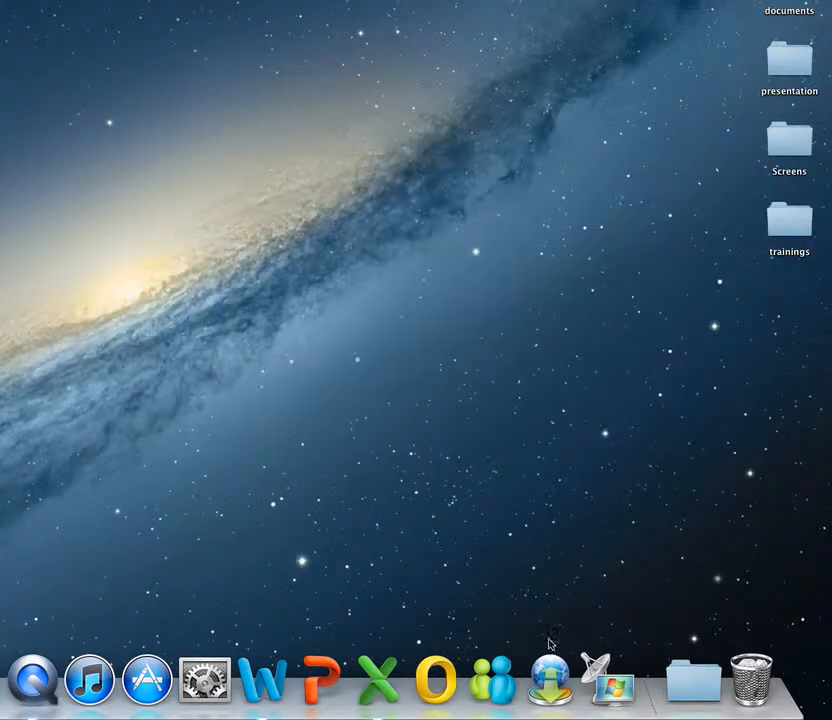
Switch the Dock folder's contents view to Fan, fan its contents out, then collapse them
{"action": "right_click", "coordinate": [690, 692]}
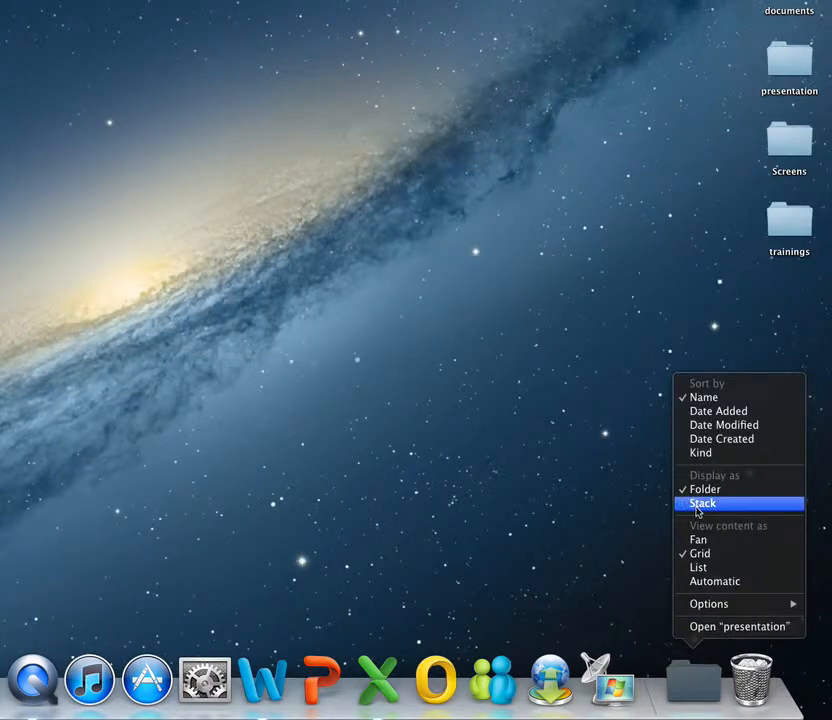
{"action": "left_click", "coordinate": [704, 504]}
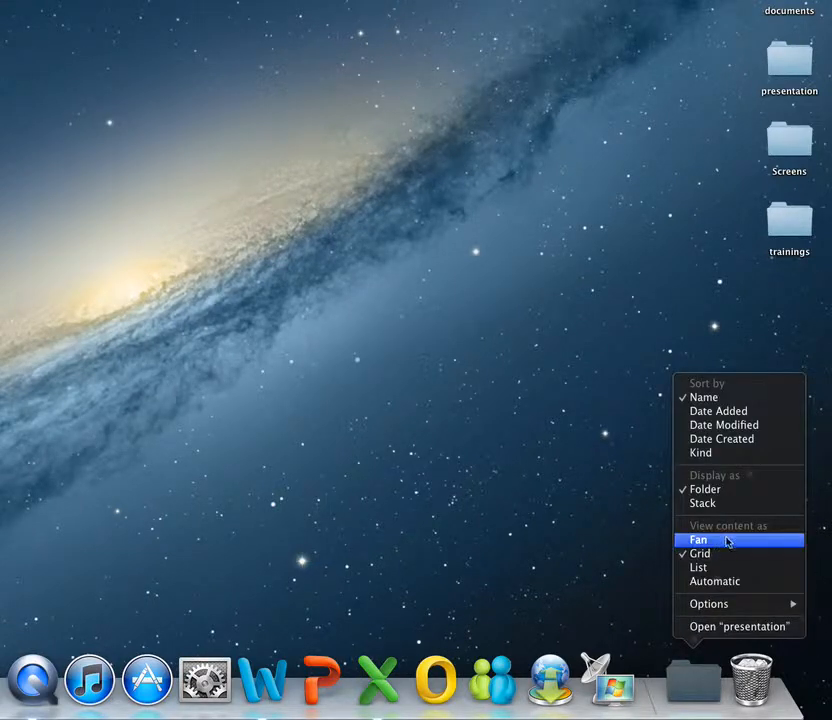
{"action": "left_click", "coordinate": [698, 540]}
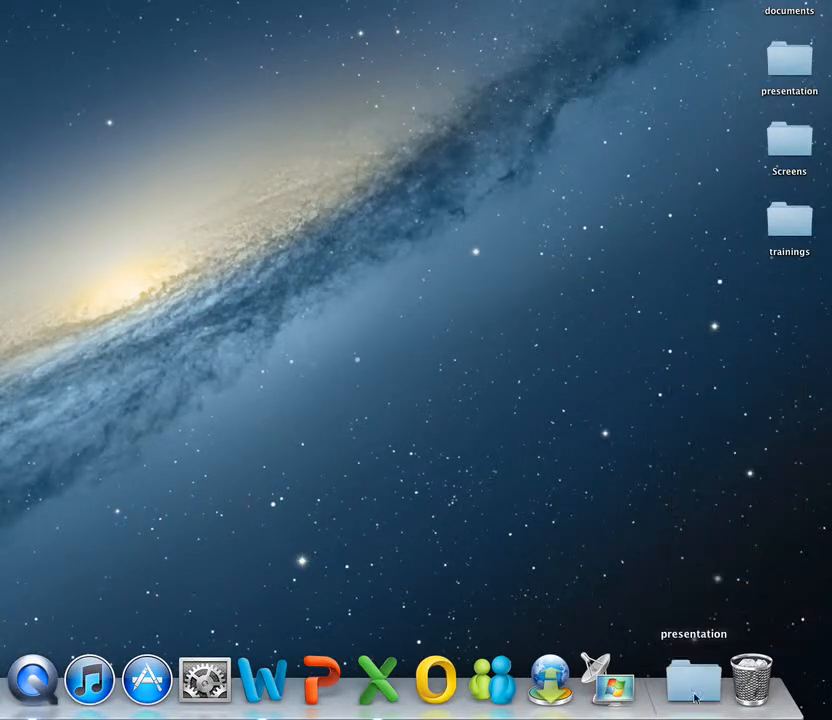
{"action": "left_click", "coordinate": [696, 690]}
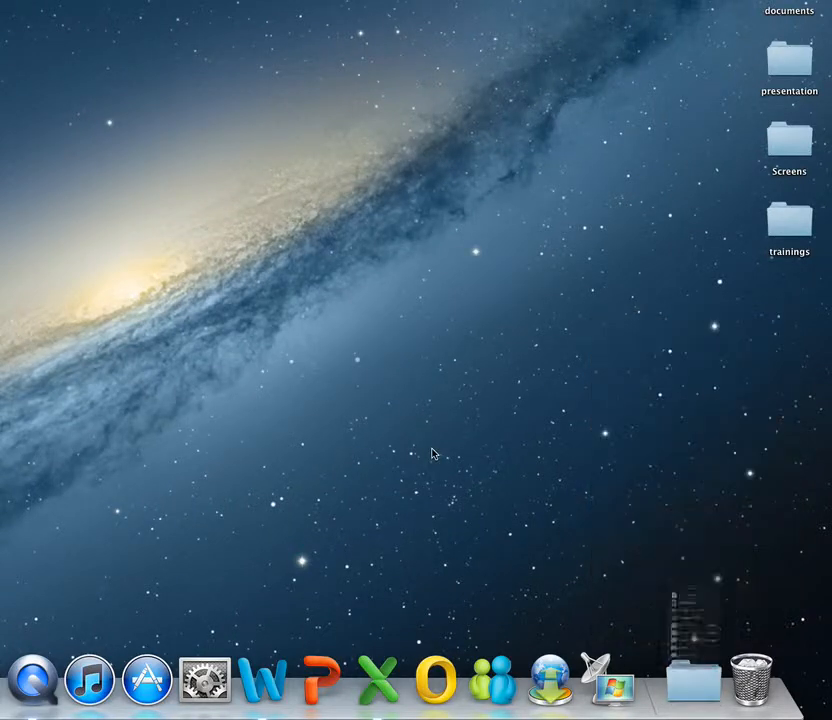
{"action": "left_click", "coordinate": [688, 684]}
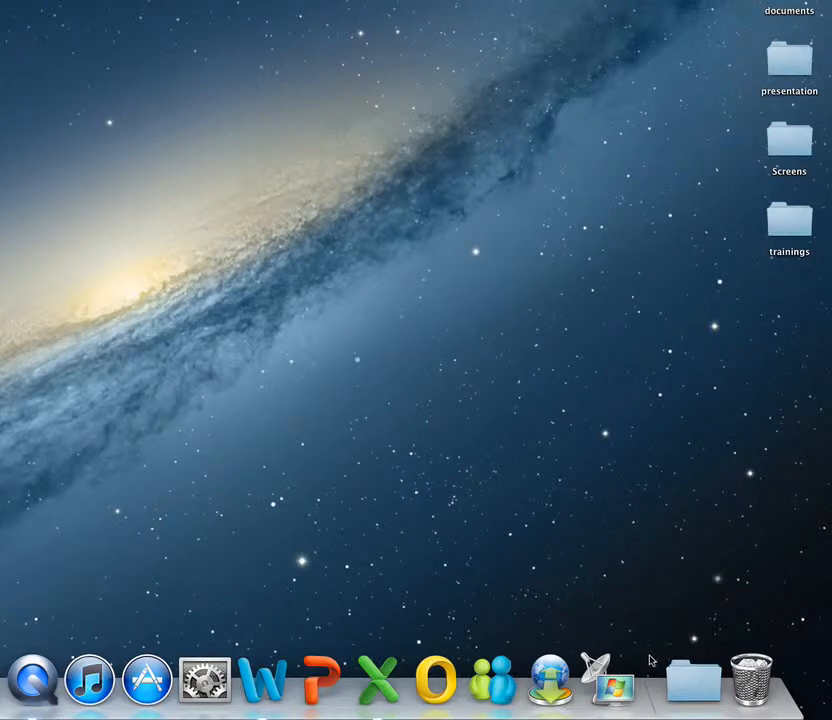
{"action": "mouse_move", "coordinate": [610, 572]}
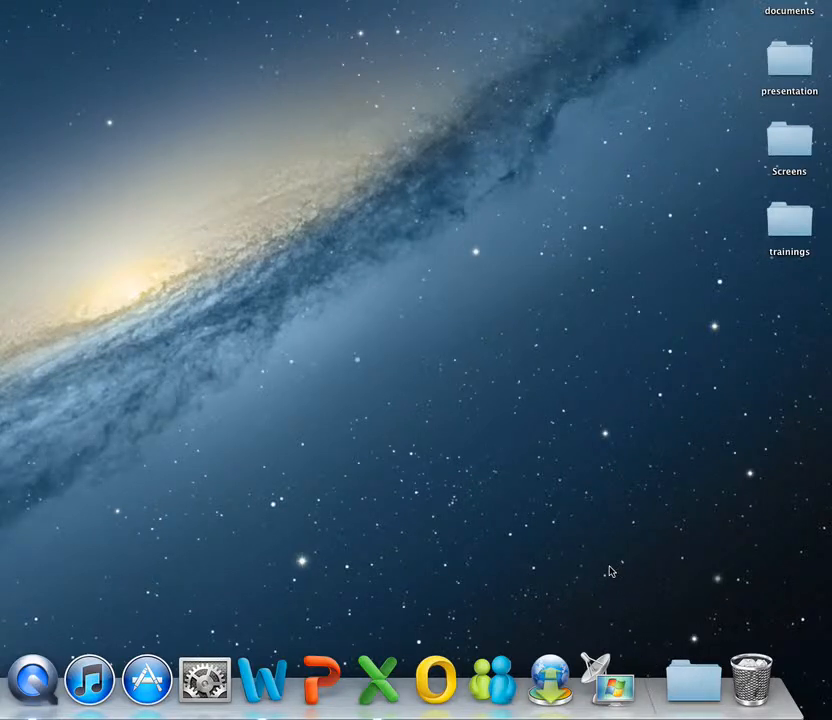
{"action": "mouse_move", "coordinate": [694, 684]}
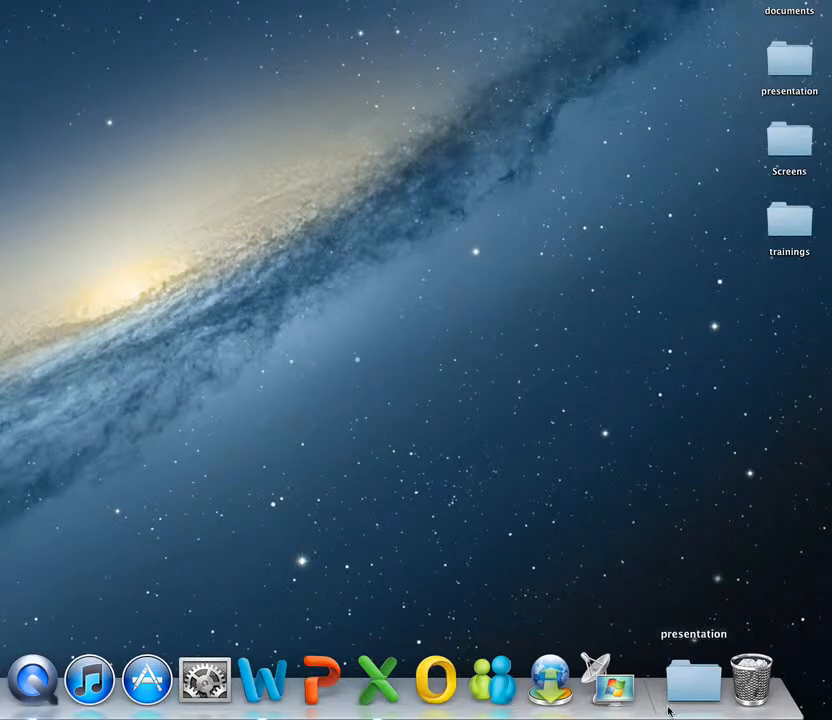
Remove the presentation folder from the Dock via its Options menu
{"action": "right_click", "coordinate": [698, 690]}
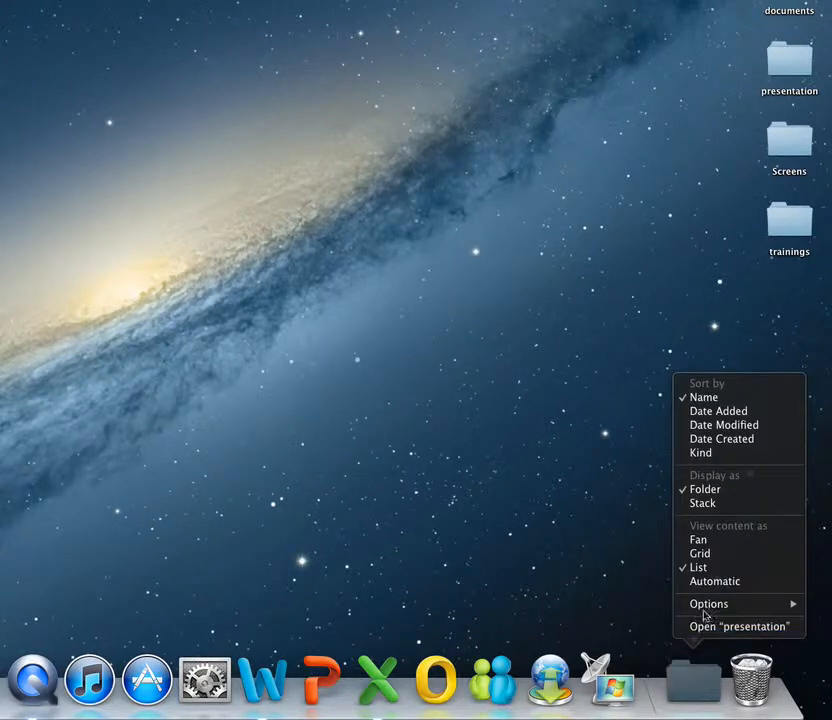
{"action": "left_click", "coordinate": [636, 608]}
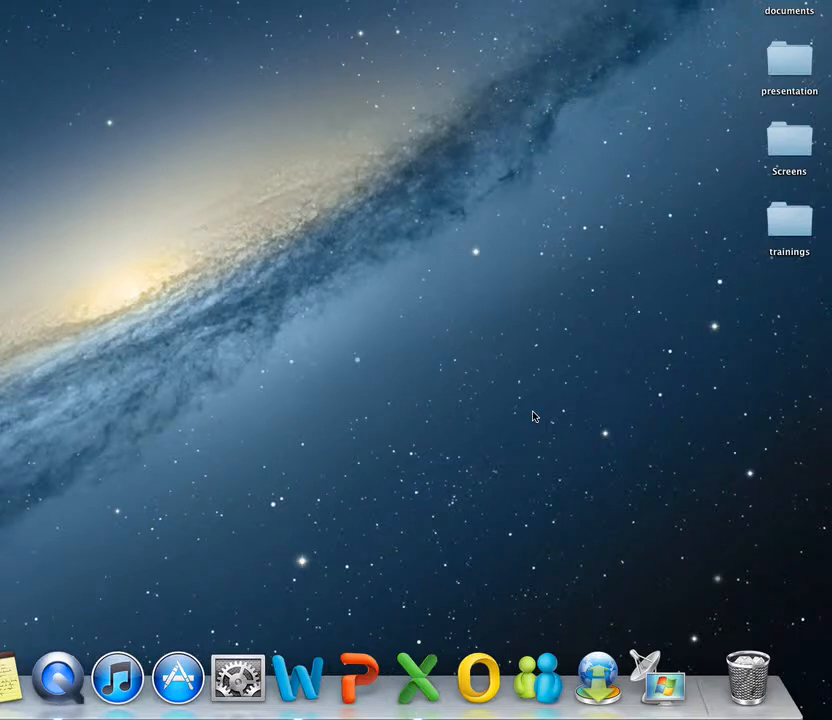
{"action": "mouse_move", "coordinate": [296, 578]}
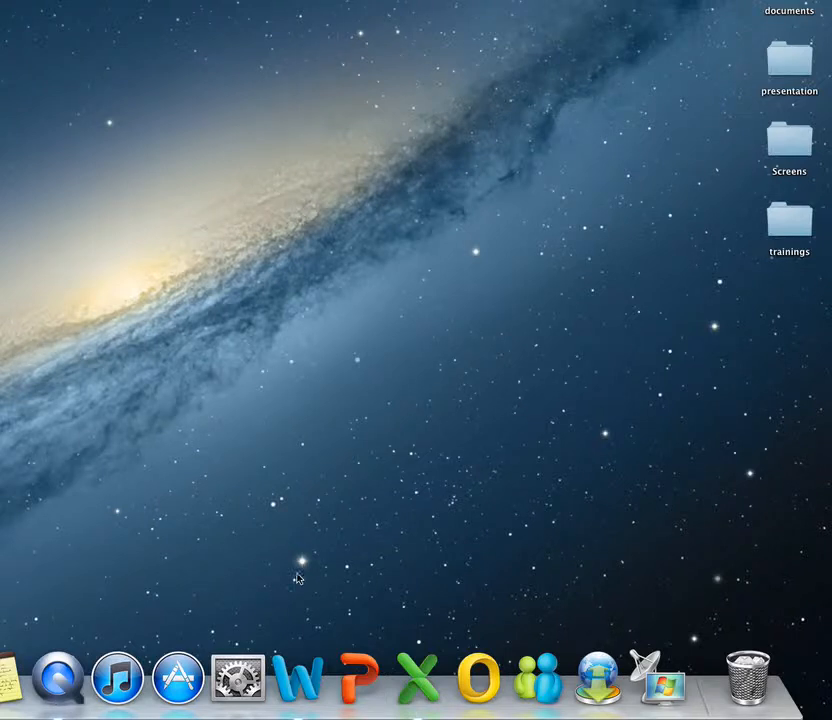
{"action": "mouse_move", "coordinate": [152, 308]}
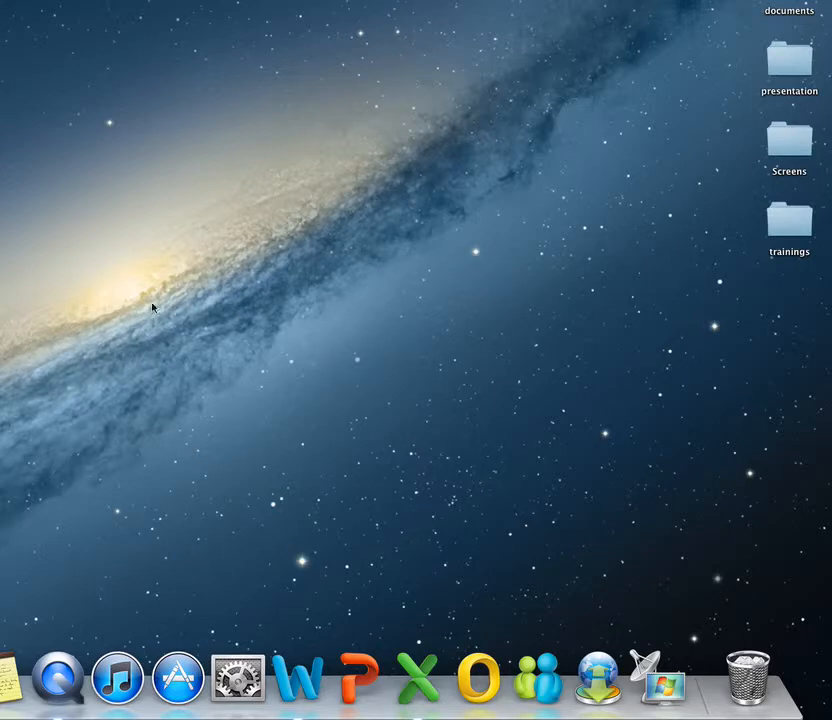